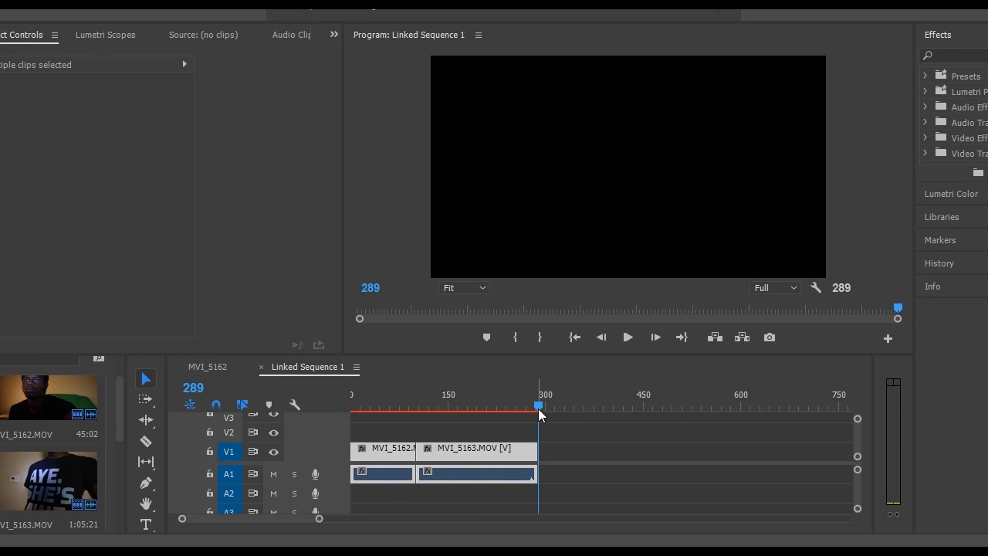
Preview and select the two clips in Premiere Pro, then switch to After Effects
{"action": "left_click", "coordinate": [382, 405]}
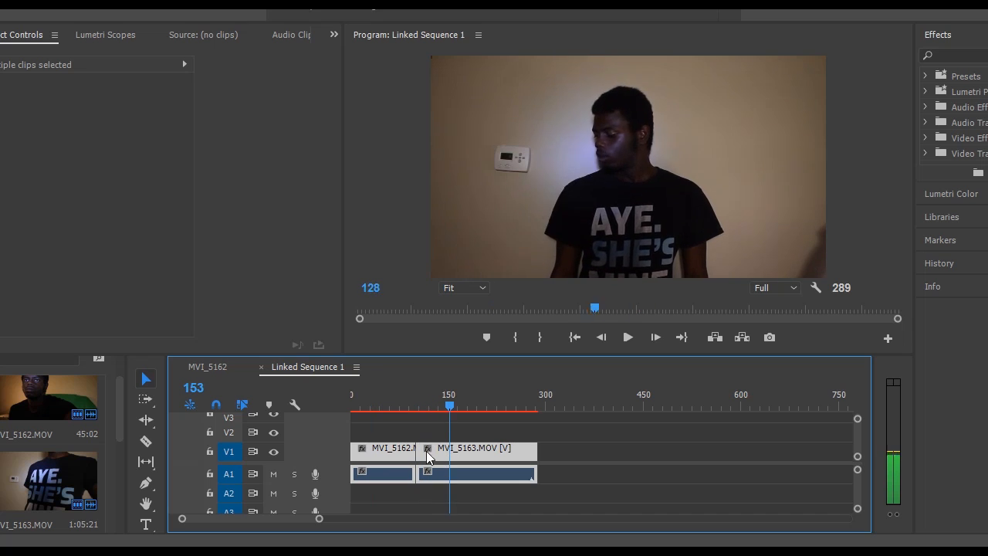
{"action": "left_click", "coordinate": [402, 406]}
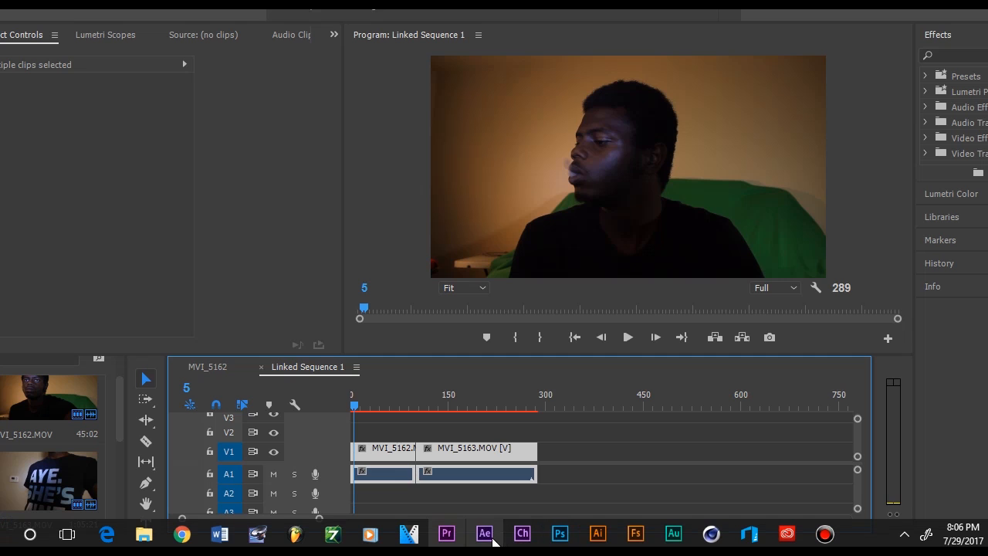
{"action": "left_click", "coordinate": [485, 533]}
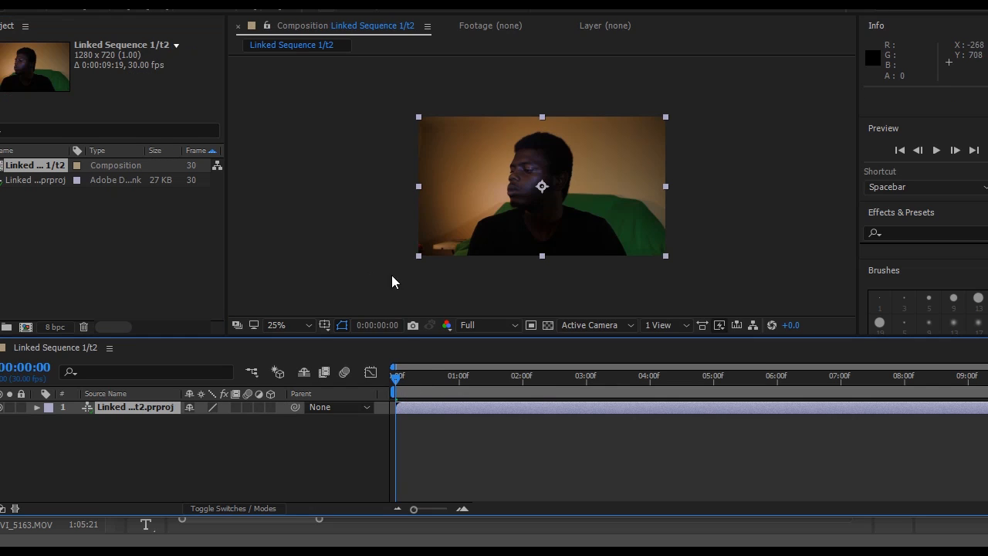
Open the video layer in the Layer panel and view it at 100% magnification
{"action": "double_click", "coordinate": [136, 407]}
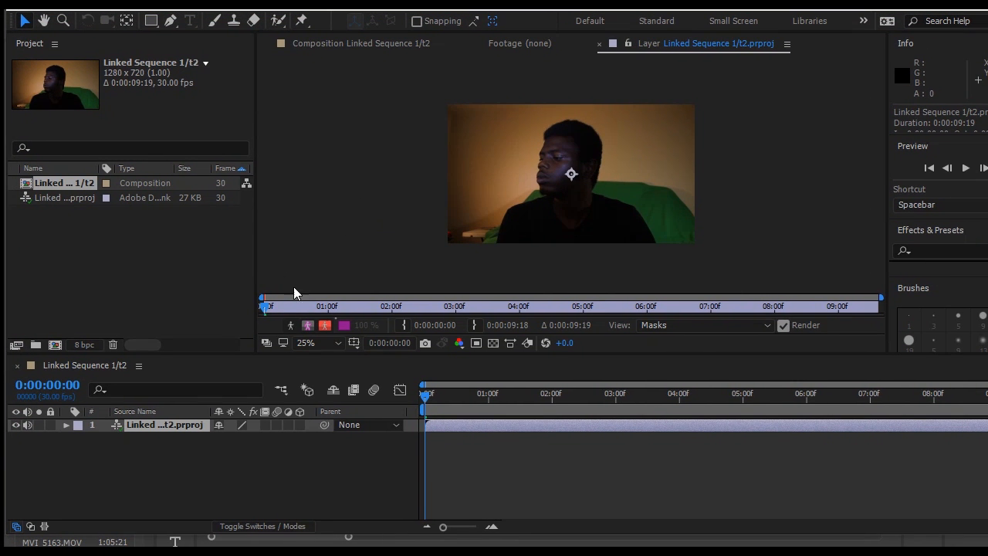
{"action": "left_click", "coordinate": [312, 342]}
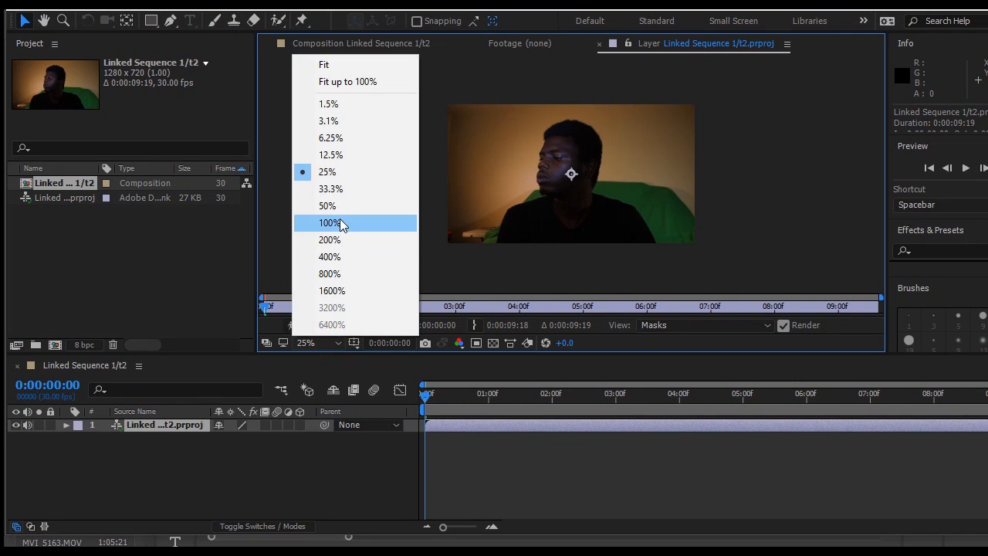
{"action": "left_click", "coordinate": [330, 222]}
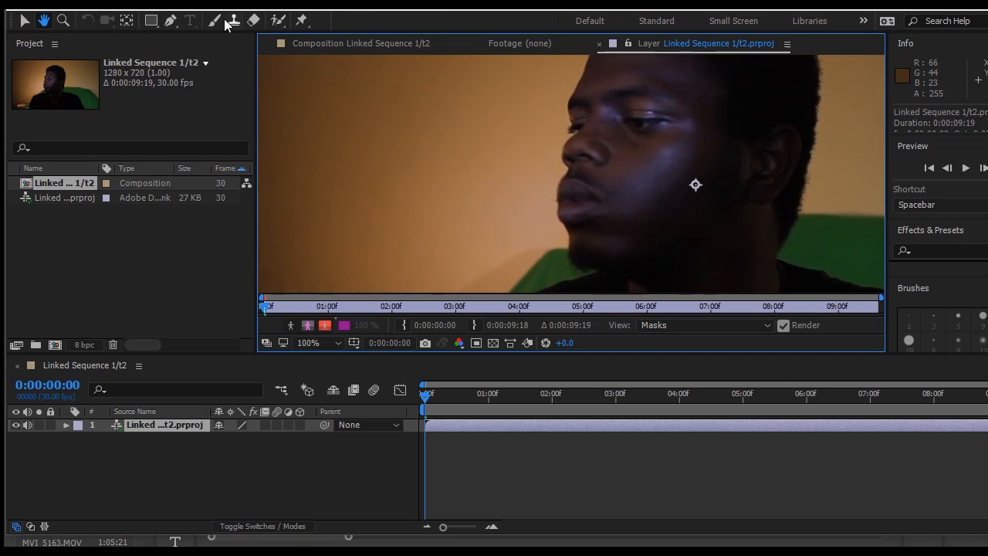
Choose the Brush tool with a soft round 45-pixel brush
{"action": "left_click", "coordinate": [214, 20]}
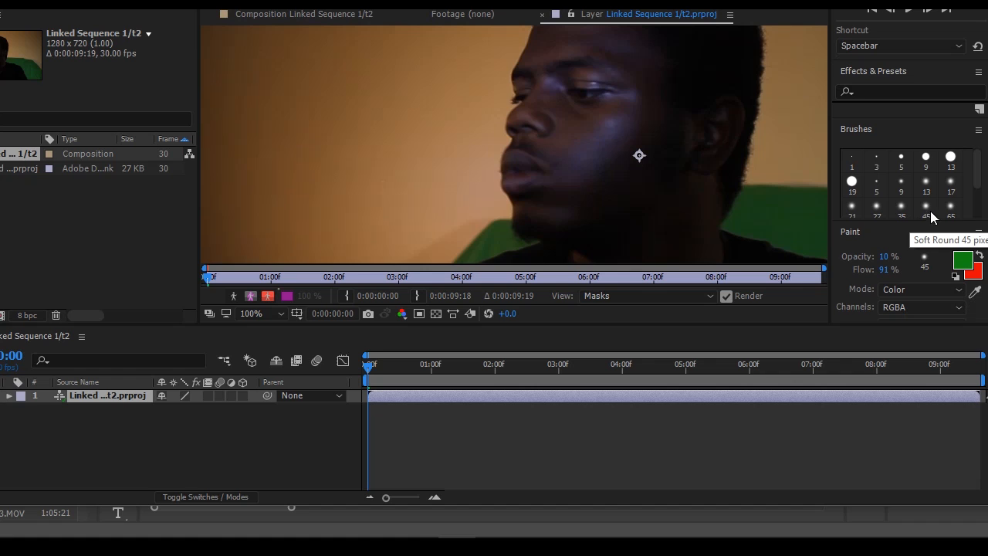
{"action": "left_click", "coordinate": [925, 183]}
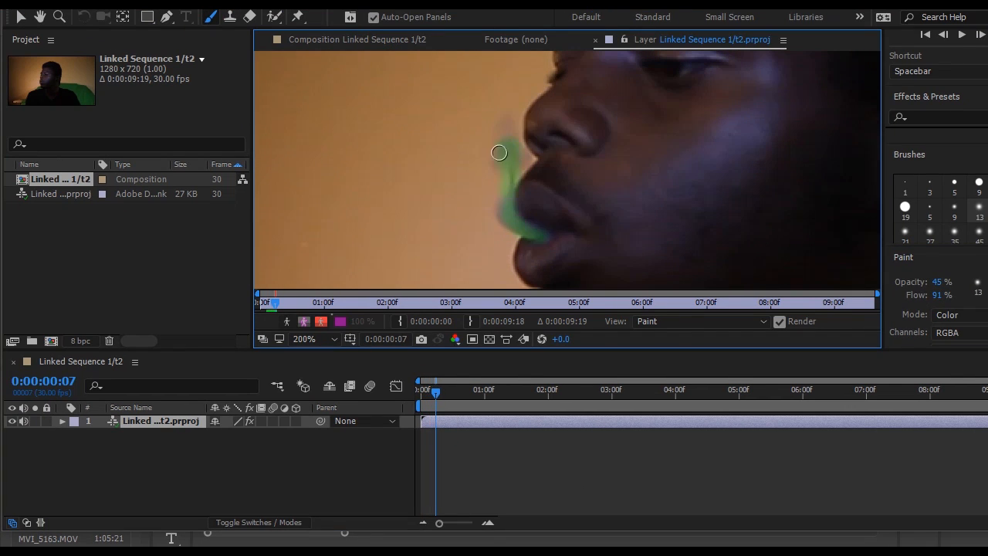
Paint a smoke stroke rising from the man's mouth, then return to an earlier frame
{"action": "left_click_drag", "start_coordinate": [499, 152], "coordinate": [538, 237]}
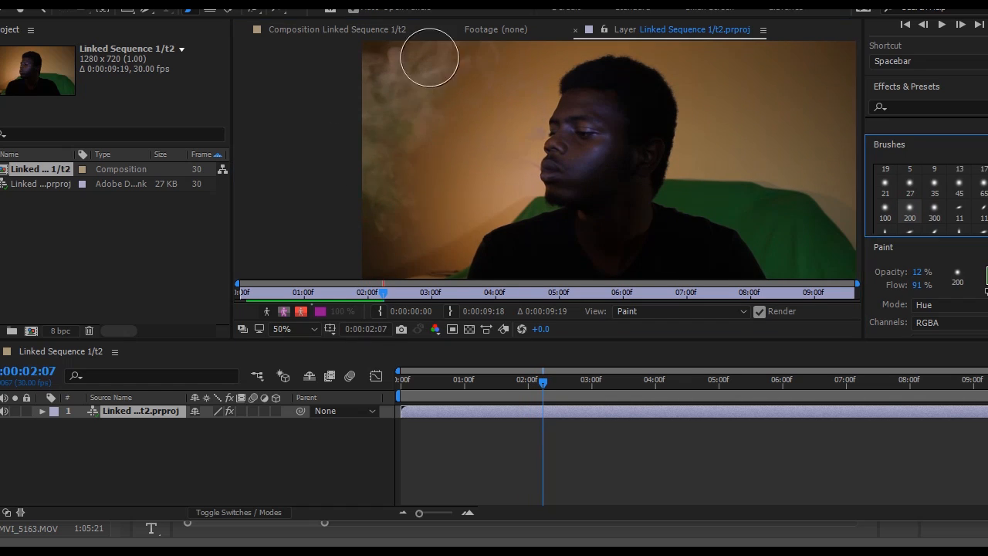
{"action": "left_click", "coordinate": [473, 380]}
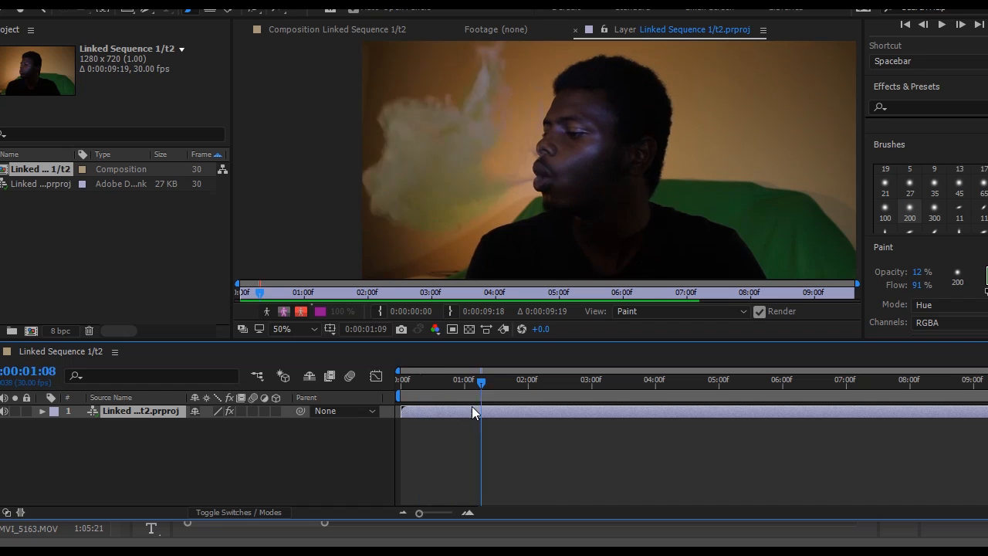